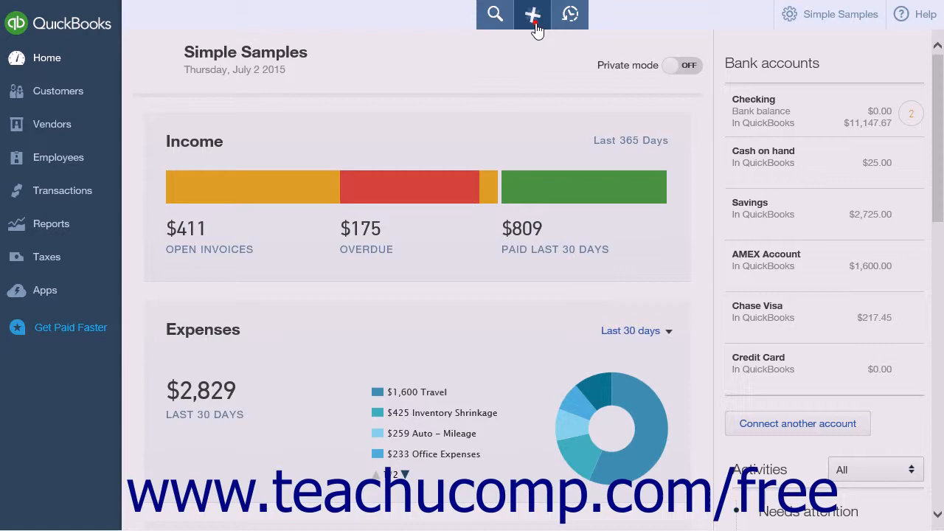
# Step: Start a new Credit Card Credit transaction from the Create menu under Vendors
pyautogui.click(532, 14)
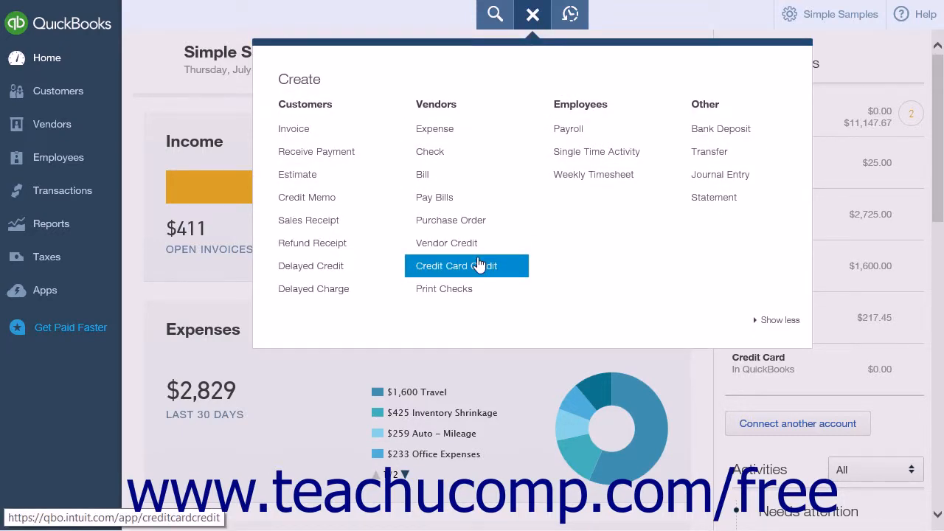
pyautogui.click(456, 266)
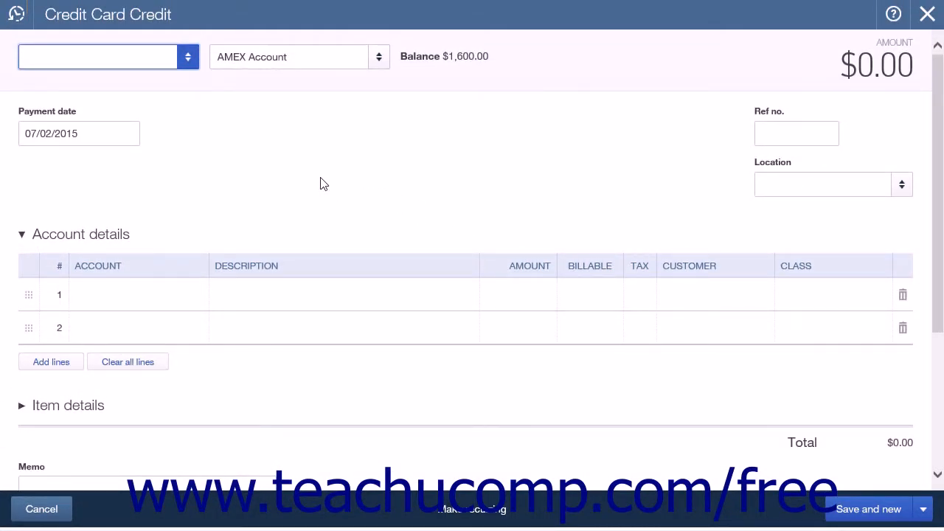
pyautogui.moveTo(251, 142)
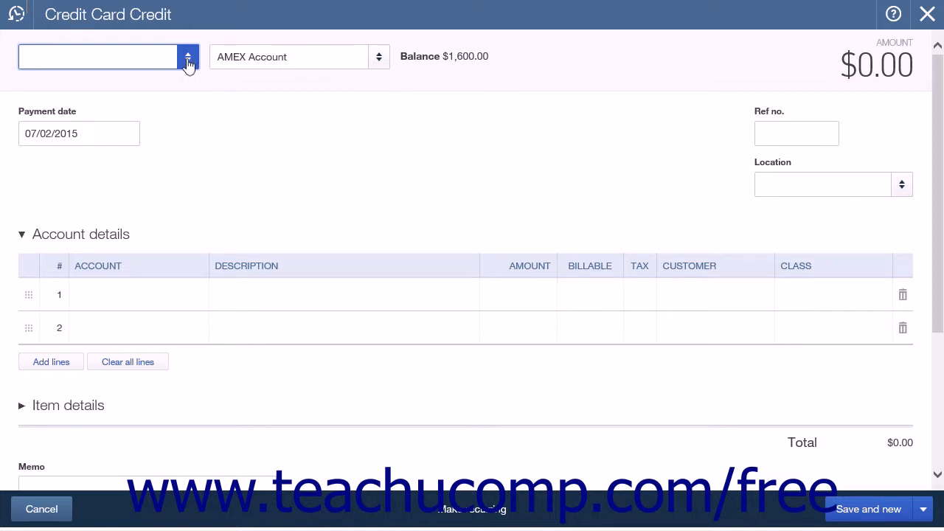
# Step: Choose Anytown Travel Agency as payee and confirm AMEX Account as the credited card
pyautogui.click(187, 56)
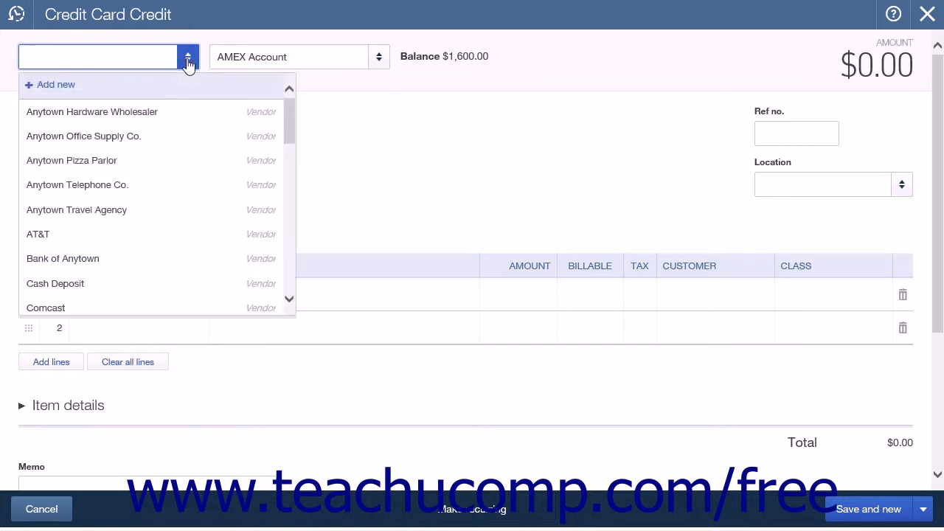
pyautogui.click(77, 209)
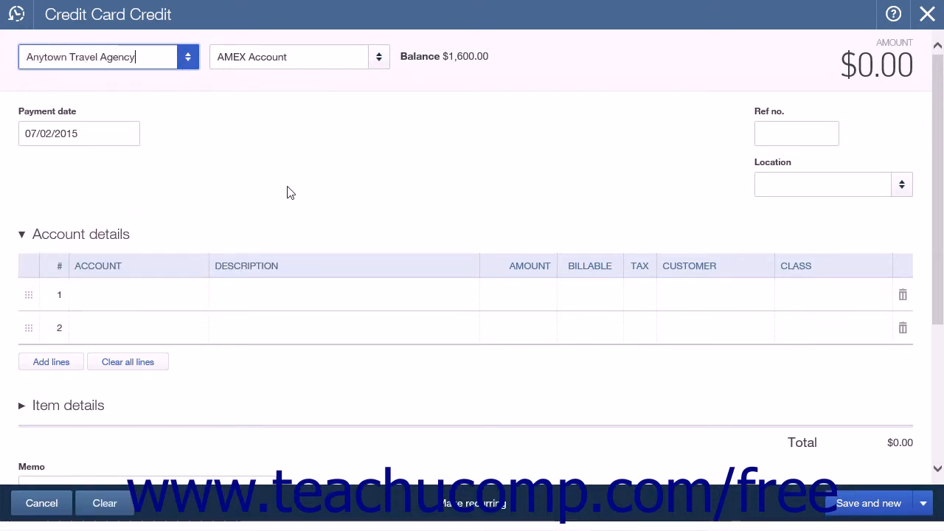
pyautogui.moveTo(379, 56)
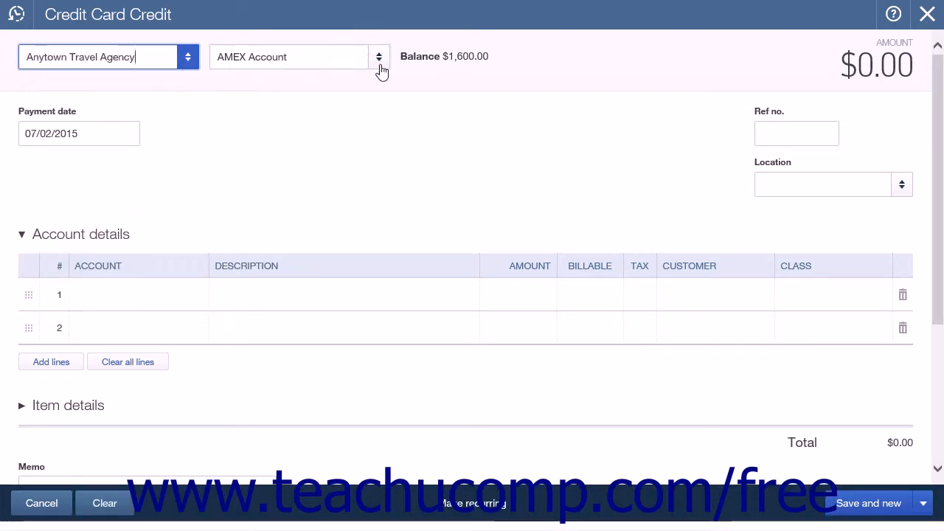
pyautogui.click(287, 56)
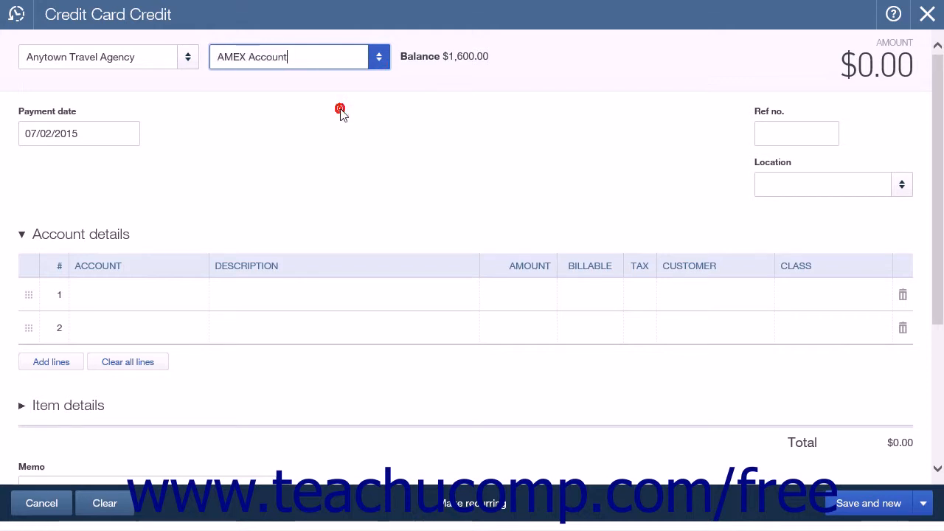
pyautogui.moveTo(341, 112)
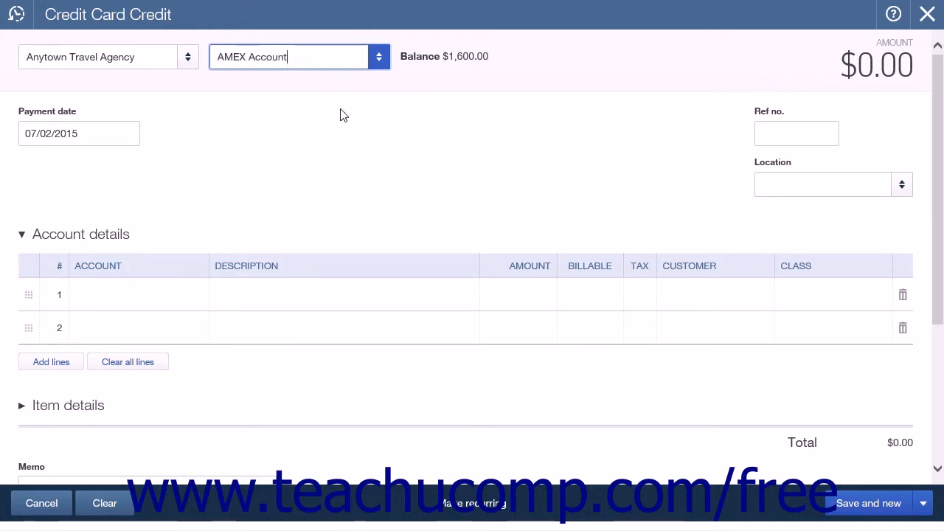
pyautogui.moveTo(200, 173)
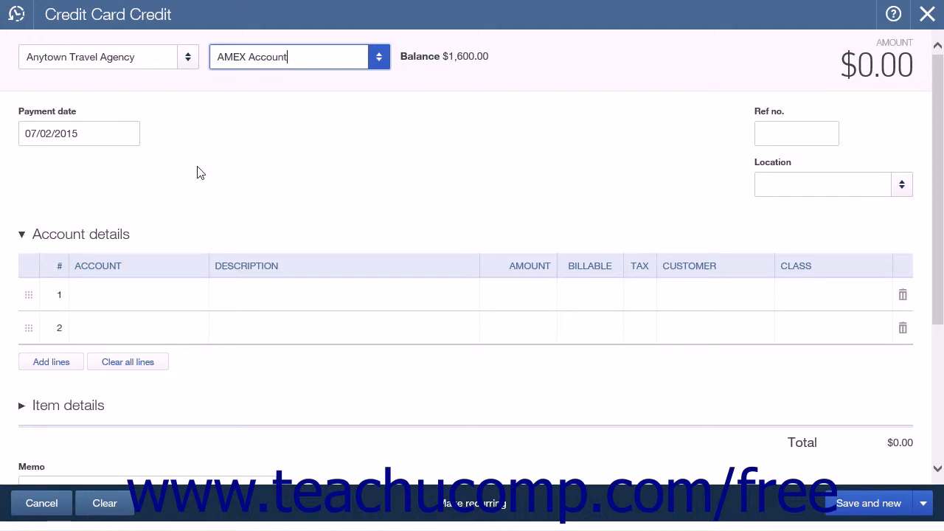
# Step: Add a Travel account line for the cancelled plane ticket with amount 800.00
pyautogui.click(22, 233)
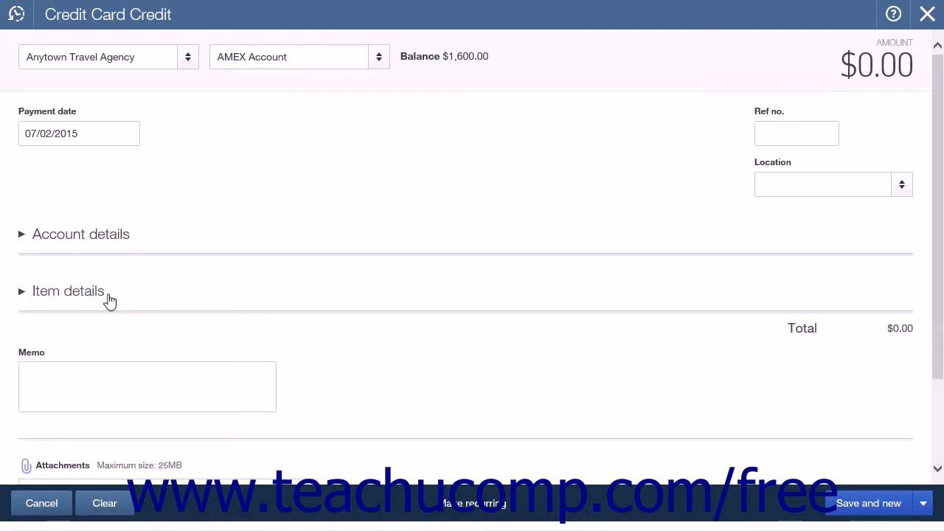
pyautogui.click(68, 290)
pyautogui.write('Travel')
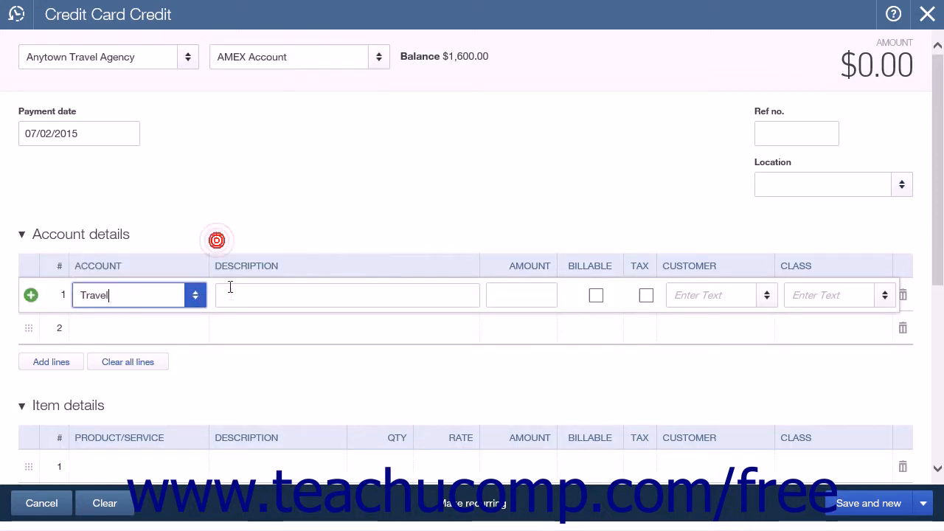
pyautogui.write('800.00')
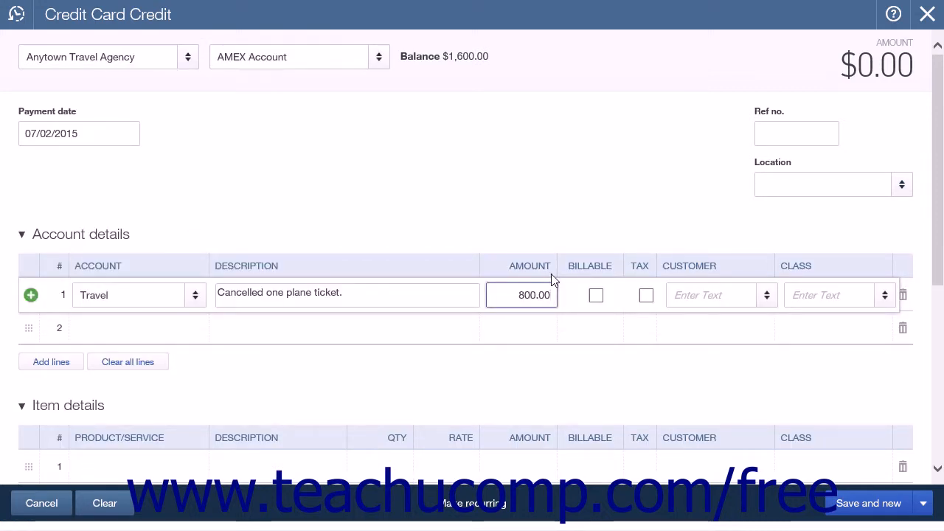